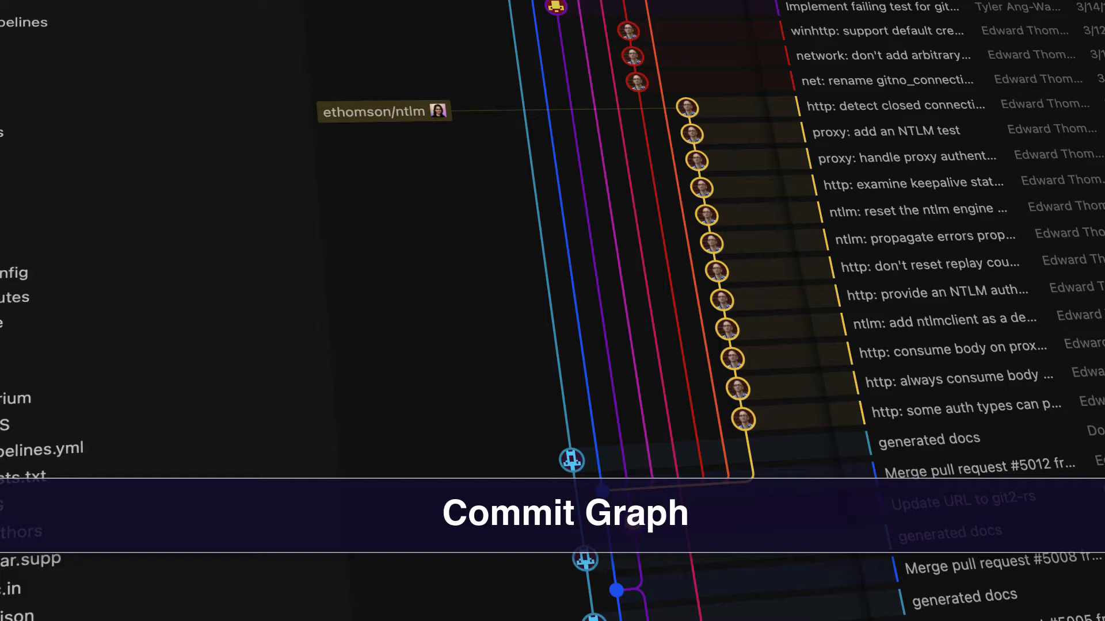
Step: Scroll through the GitKraken Client release notes in current.md
scroll("down", 3)
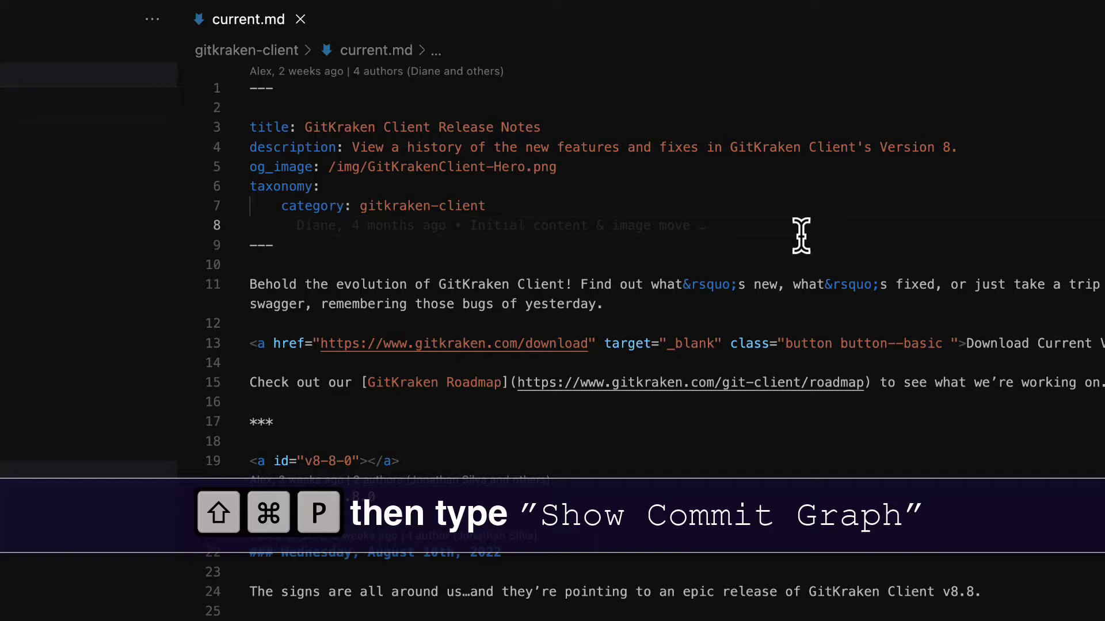
Step: Run GitLens+: Show Commit Graph from the command palette
type("sho")
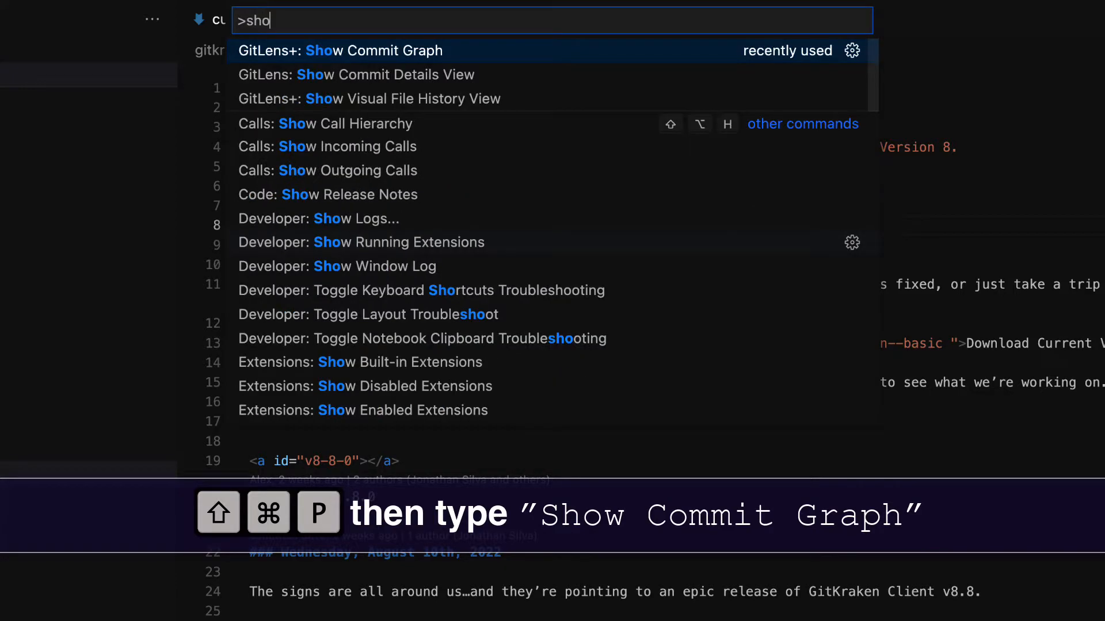
left_click(340, 50)
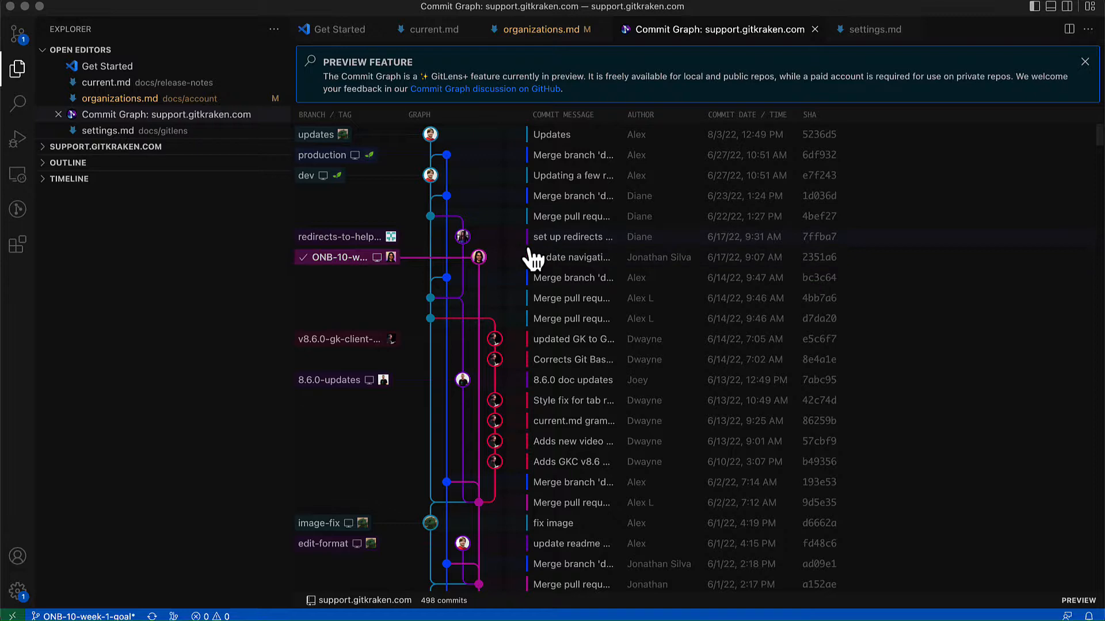
scroll("down", 3)
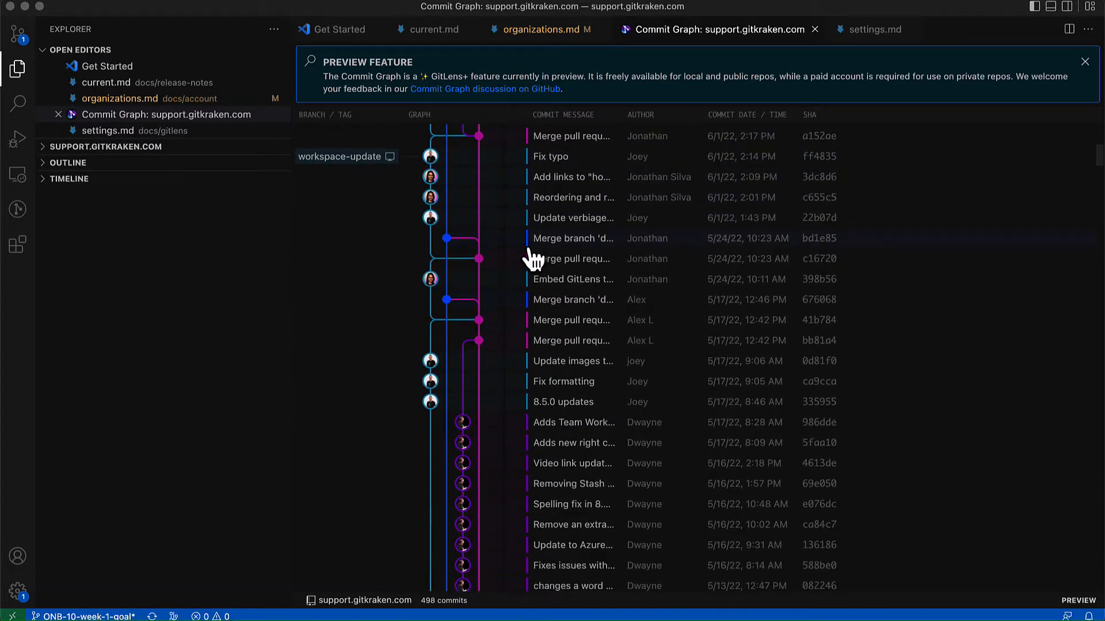
scroll("down", 3)
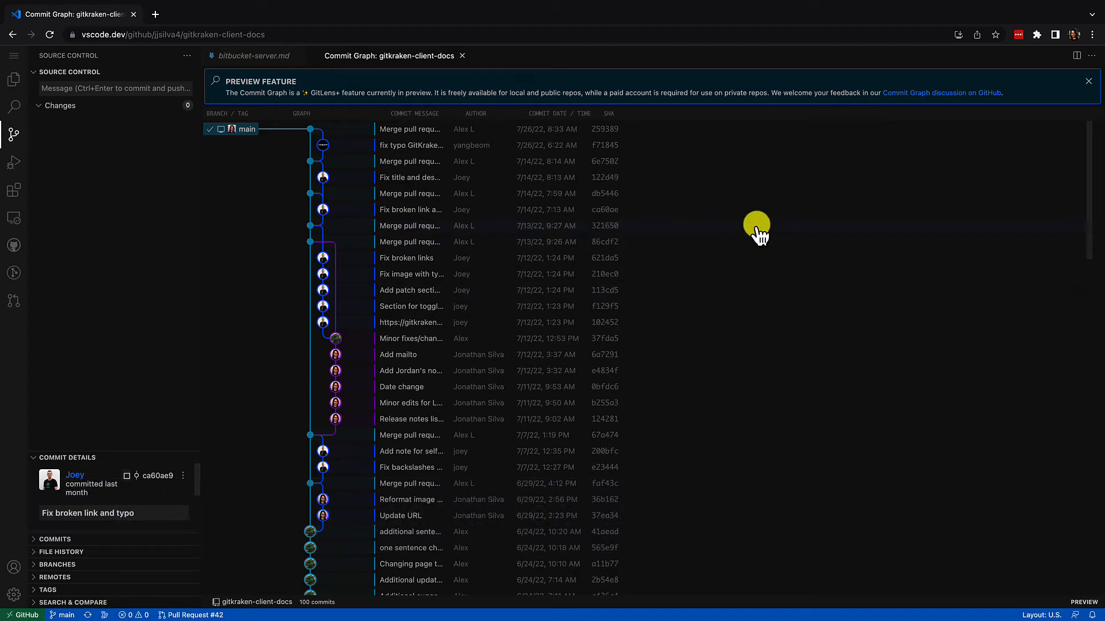
mouse_move(850, 119)
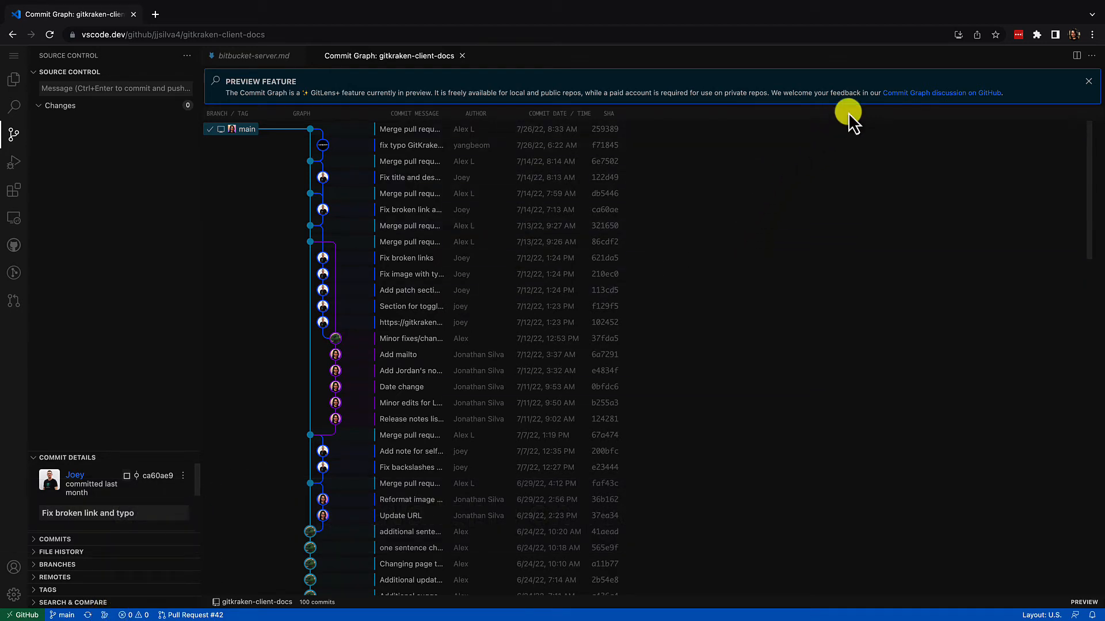
left_click(939, 92)
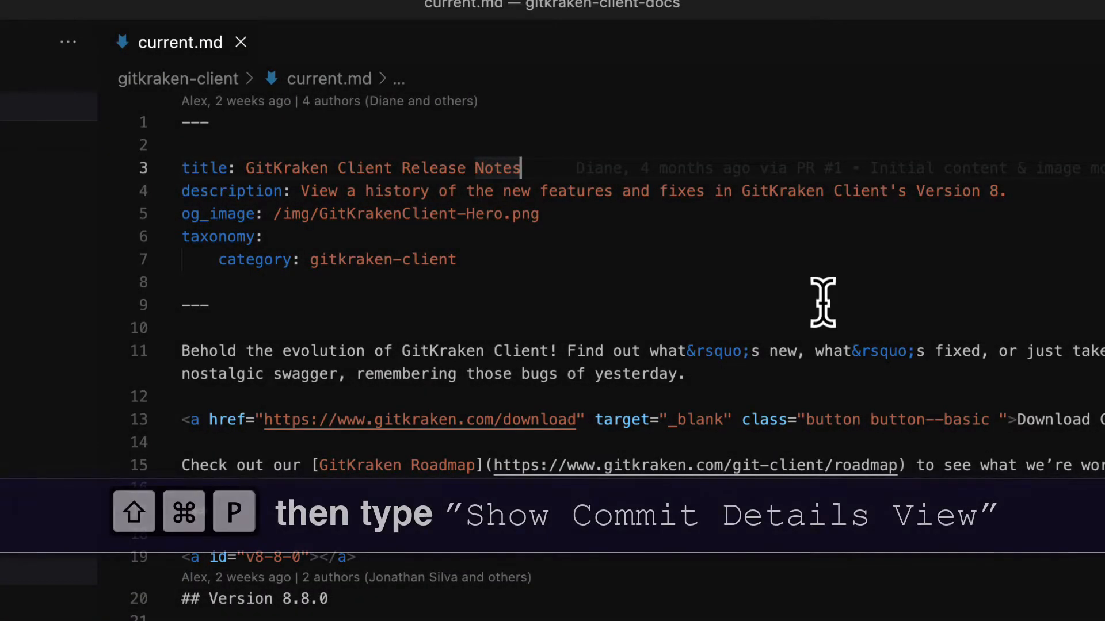
Step: Run GitLens: Show Commit Details View from the command palette
key("cmd+shift+p")
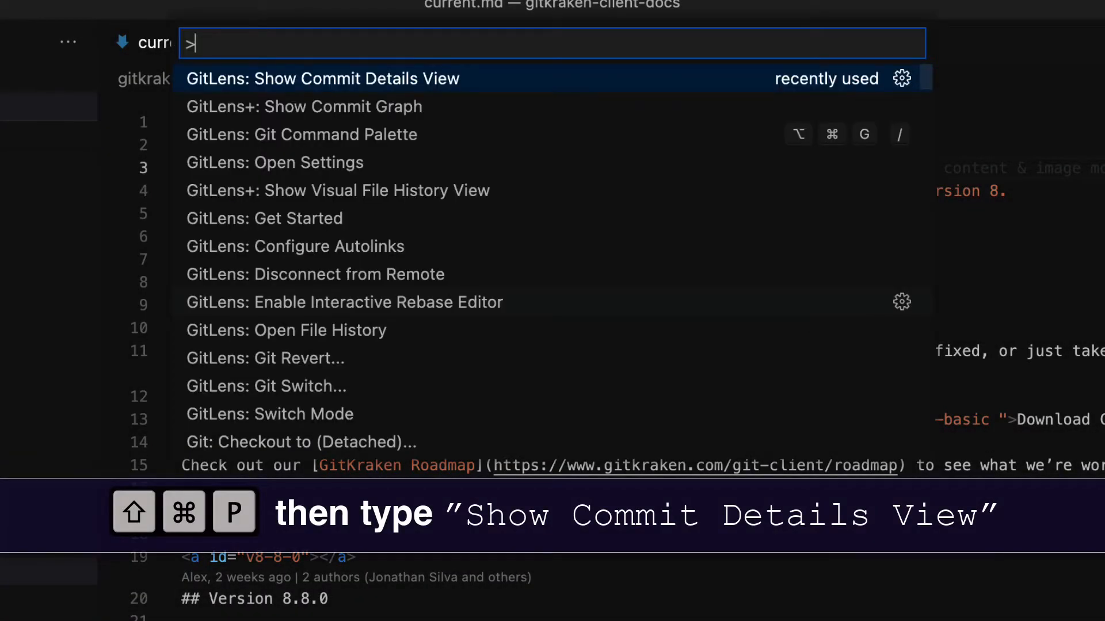
type("show commit")
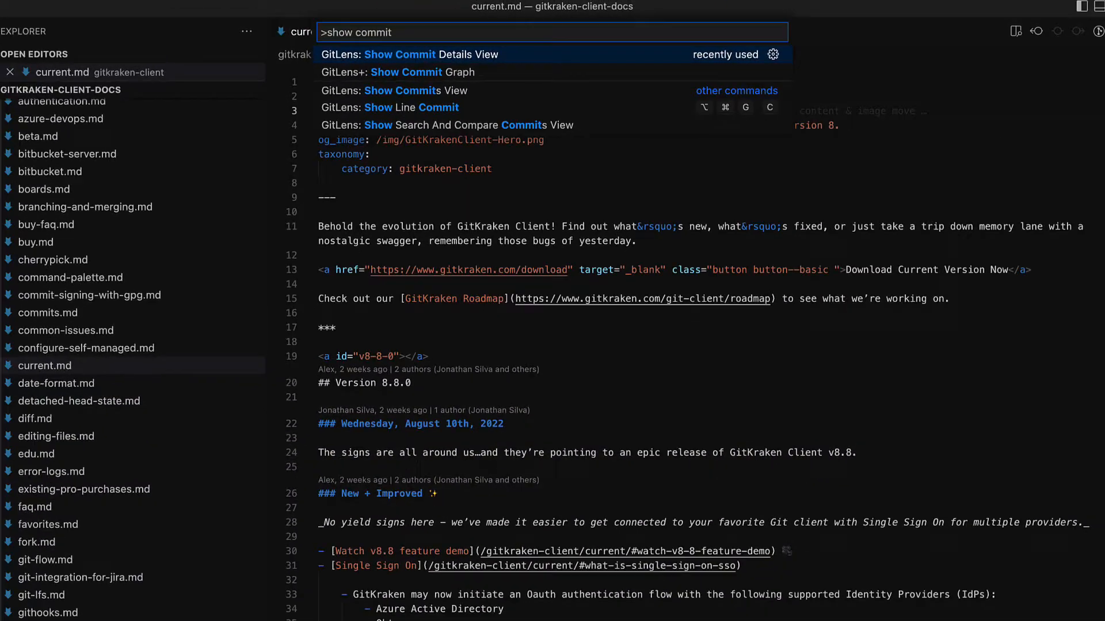
left_click(408, 54)
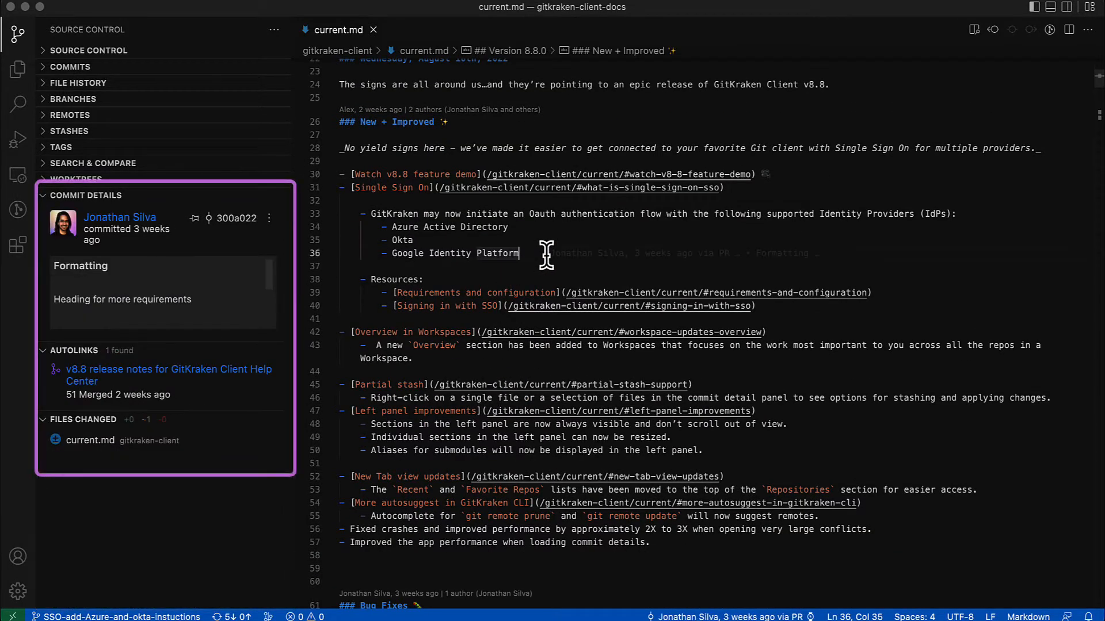
Step: Scroll down current.md so Commit Details follows each line's commit
scroll("down", 3)
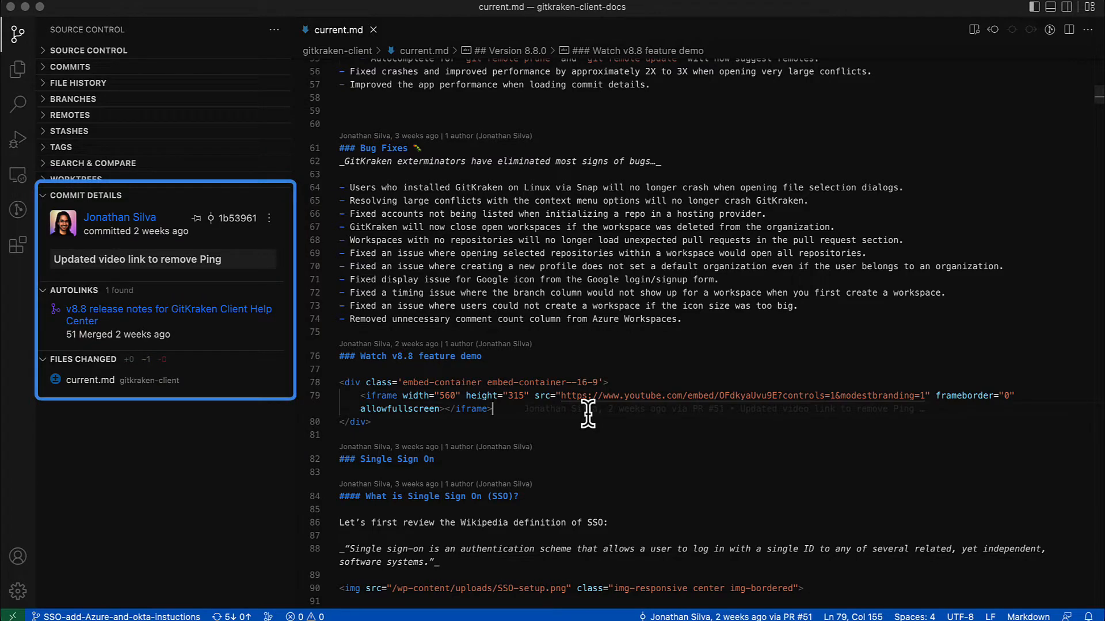
scroll("down", 3)
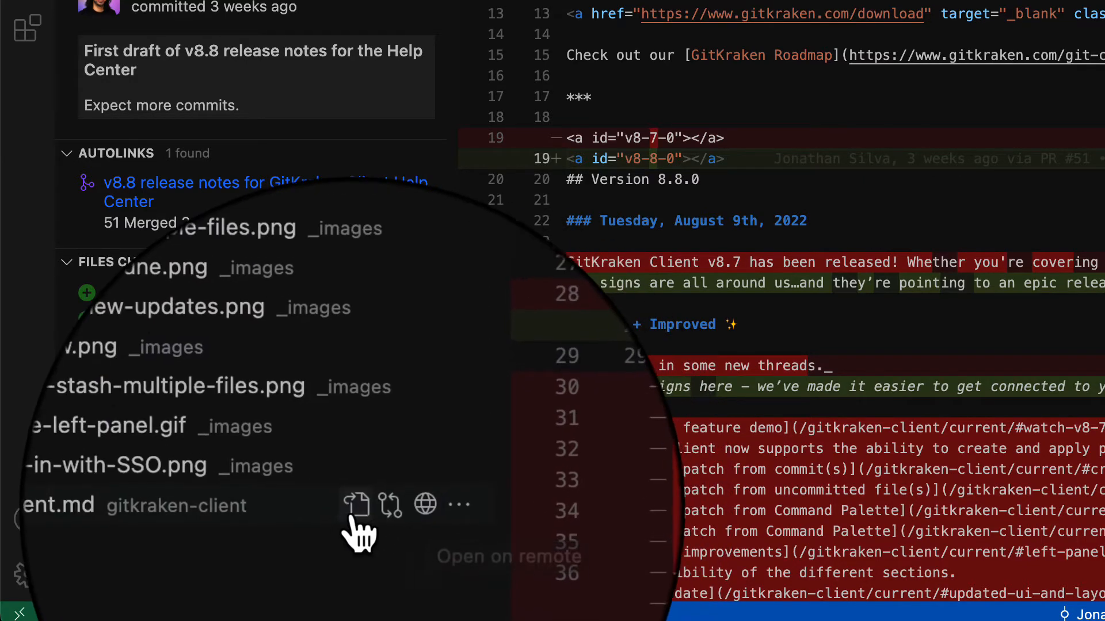
Step: Open the changes to current.md from the Files Changed list
left_click(115, 528)
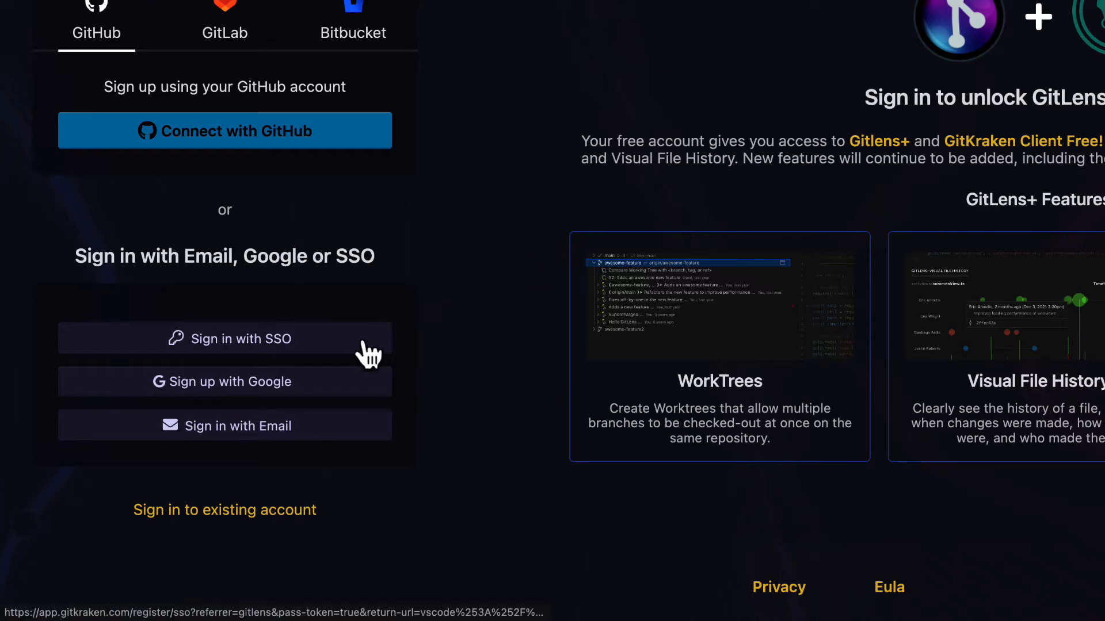
Step: Choose Sign in with SSO on the GitKraken sign-in page
left_click(224, 338)
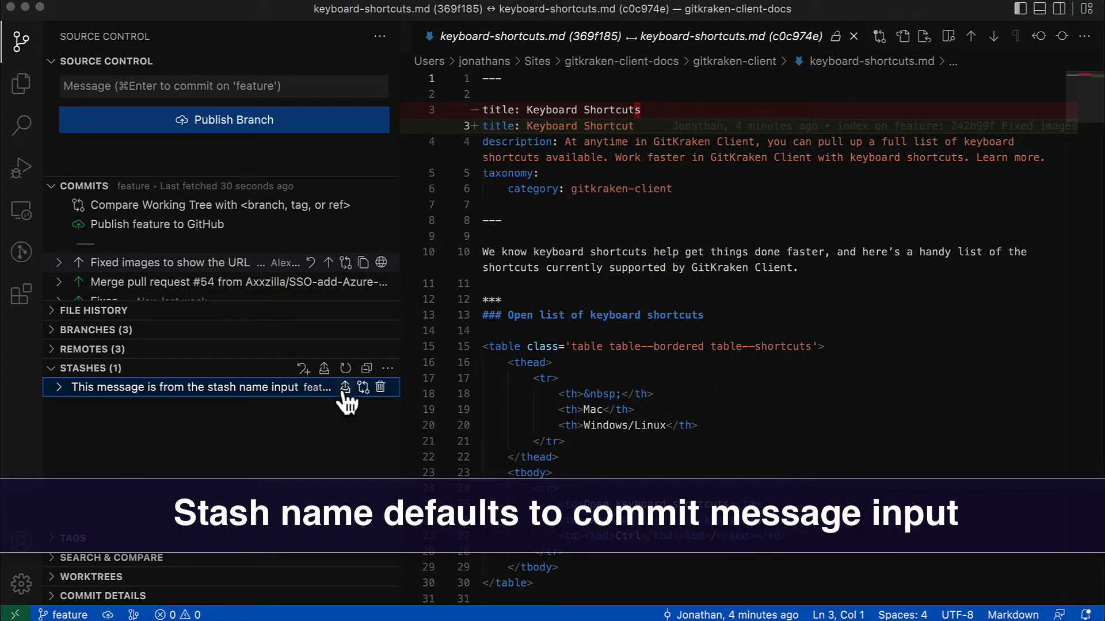
Step: Apply the saved stash, then stash all changes again
left_click(344, 386)
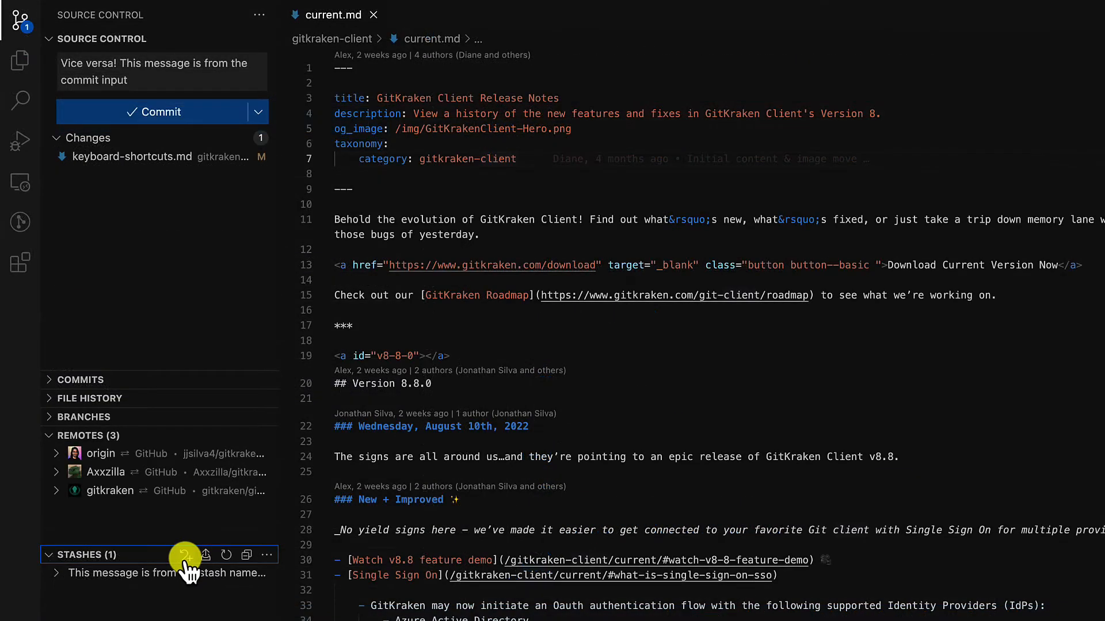
left_click(185, 556)
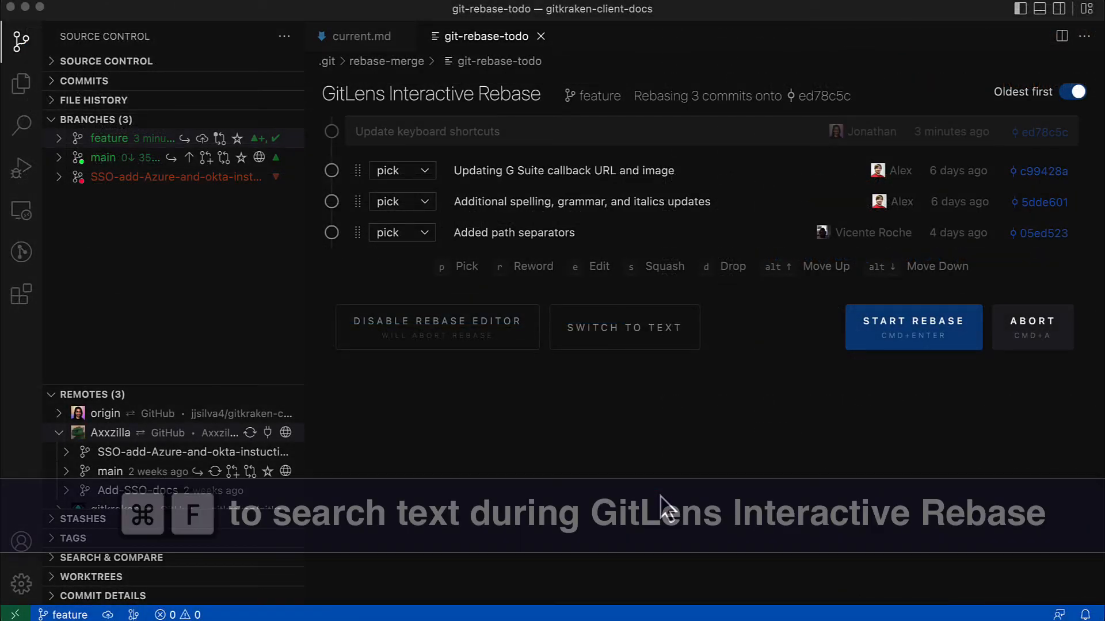
Step: Search the interactive rebase commit list for 'spelling'
type("spelling")
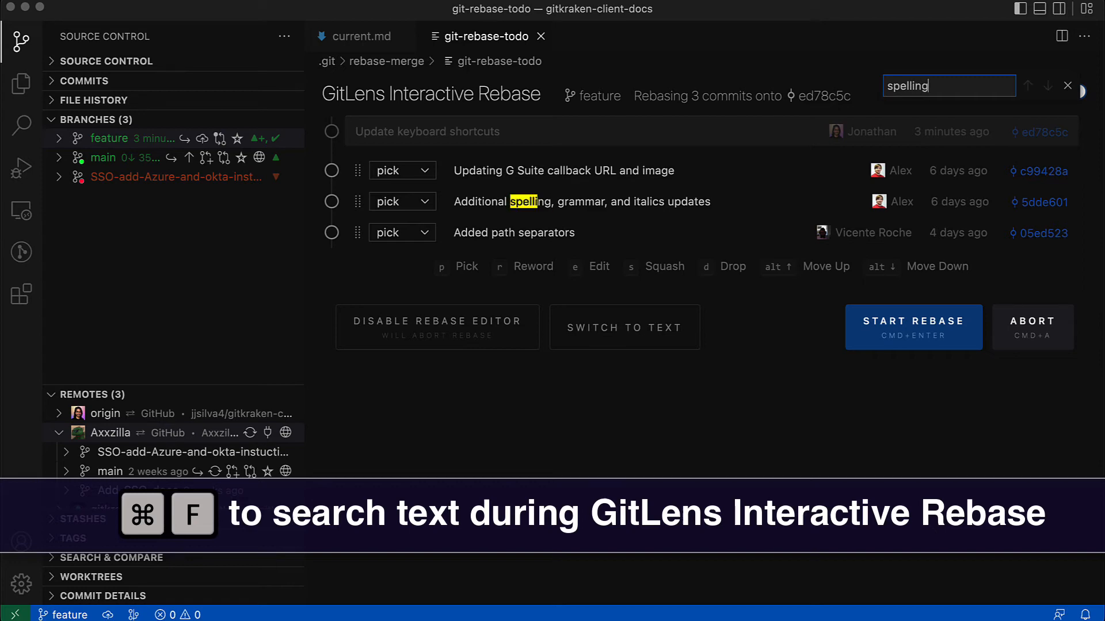
key("BackSpace")
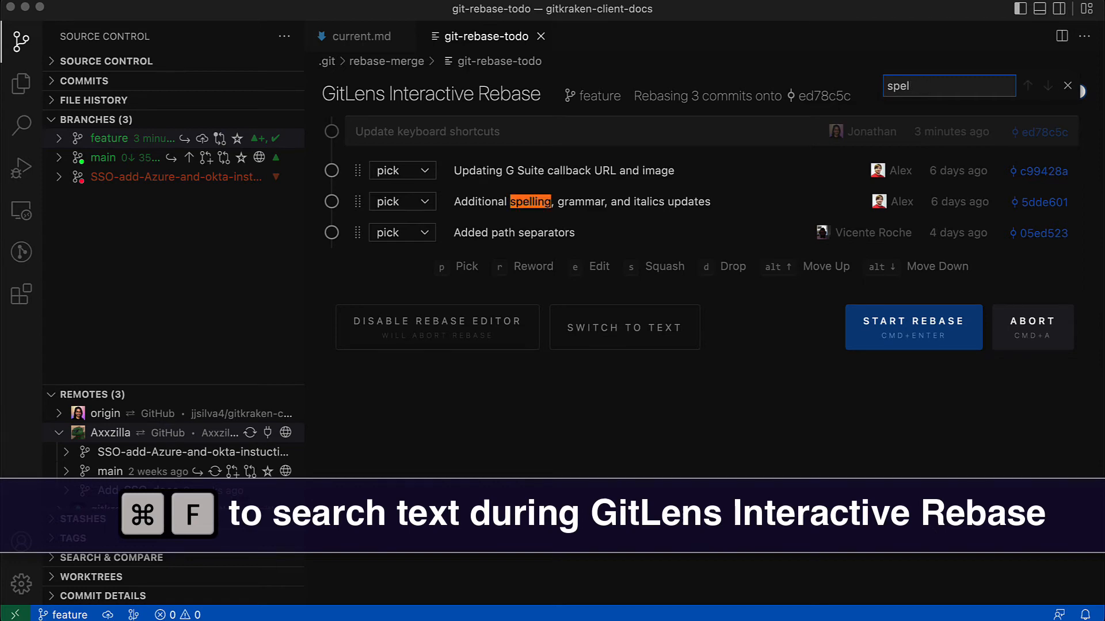